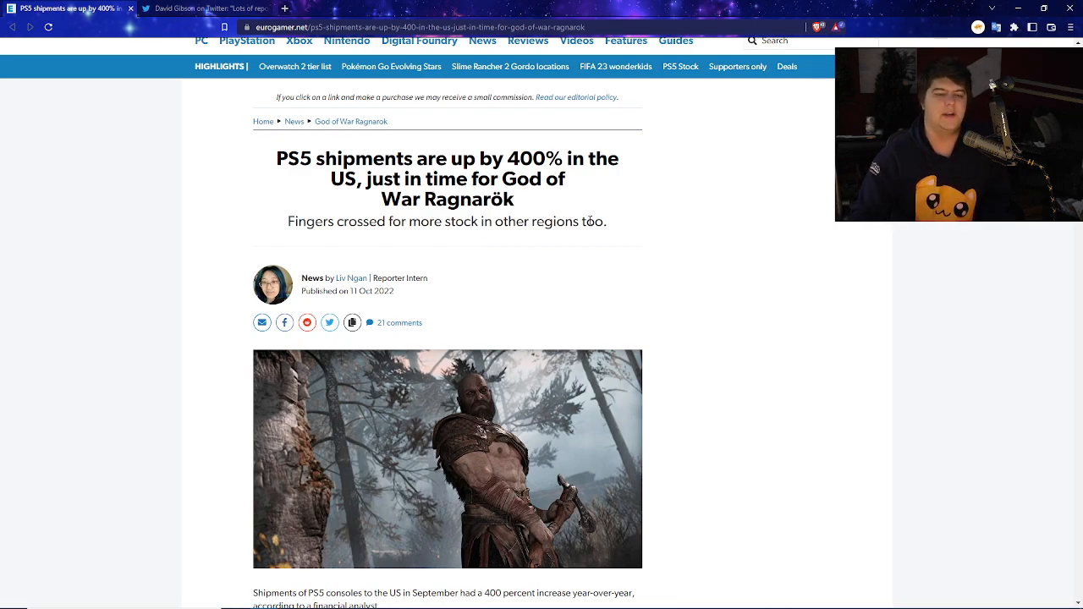
Scroll the PS5 shipments article down to the Twitter graph and God of War trailer paragraphs
{"action": "scroll", "scroll_direction": "down", "scroll_amount": 3}
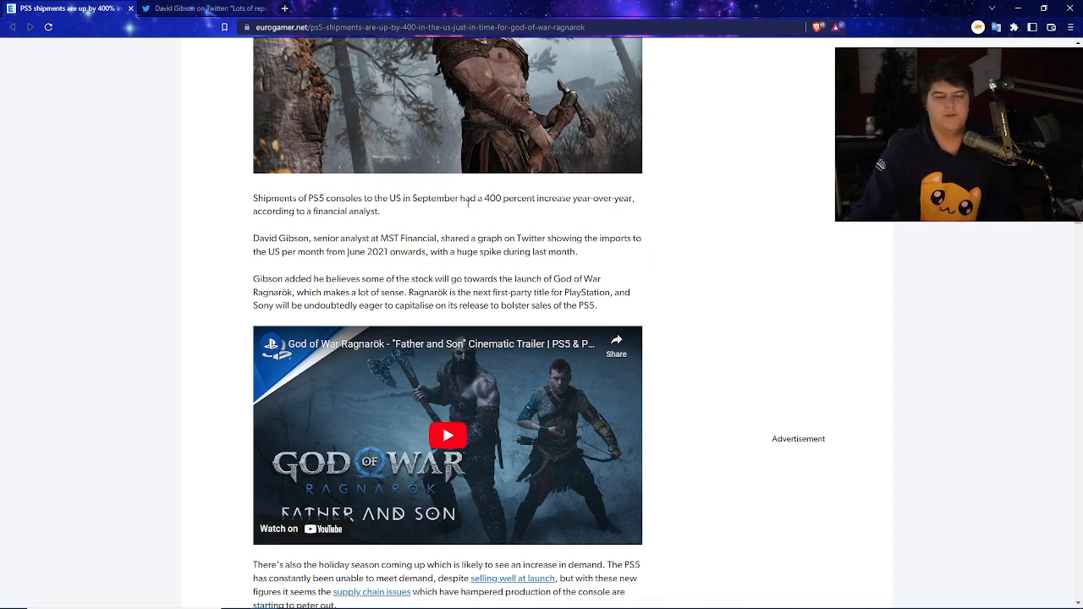
Scroll further to the holiday demand and PlayStation VR2 production paragraphs
{"action": "scroll", "scroll_direction": "down", "scroll_amount": 3}
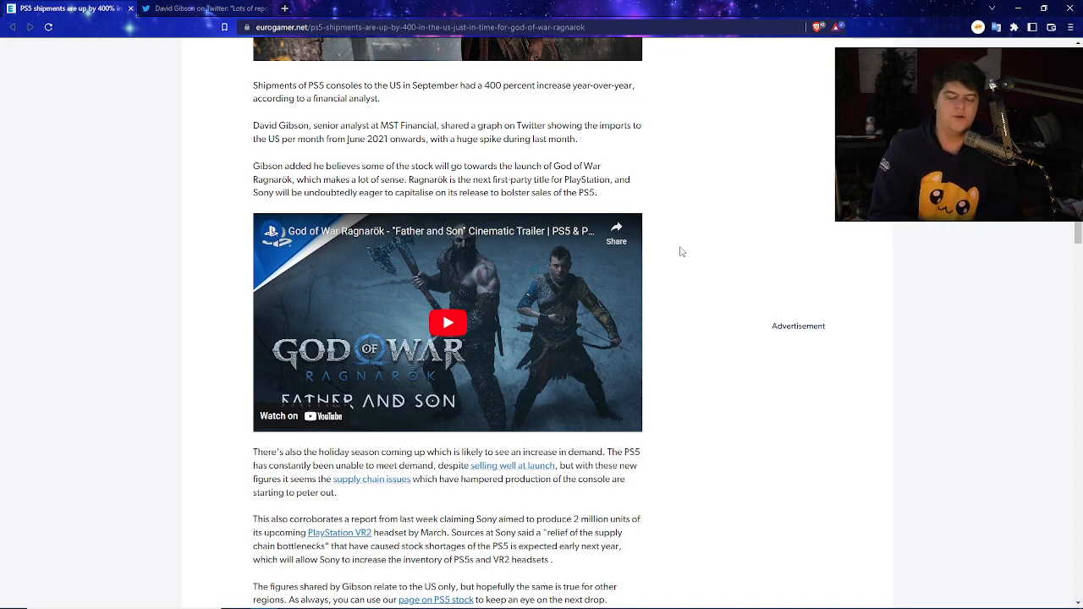
{"action": "scroll", "scroll_direction": "down", "scroll_amount": 3}
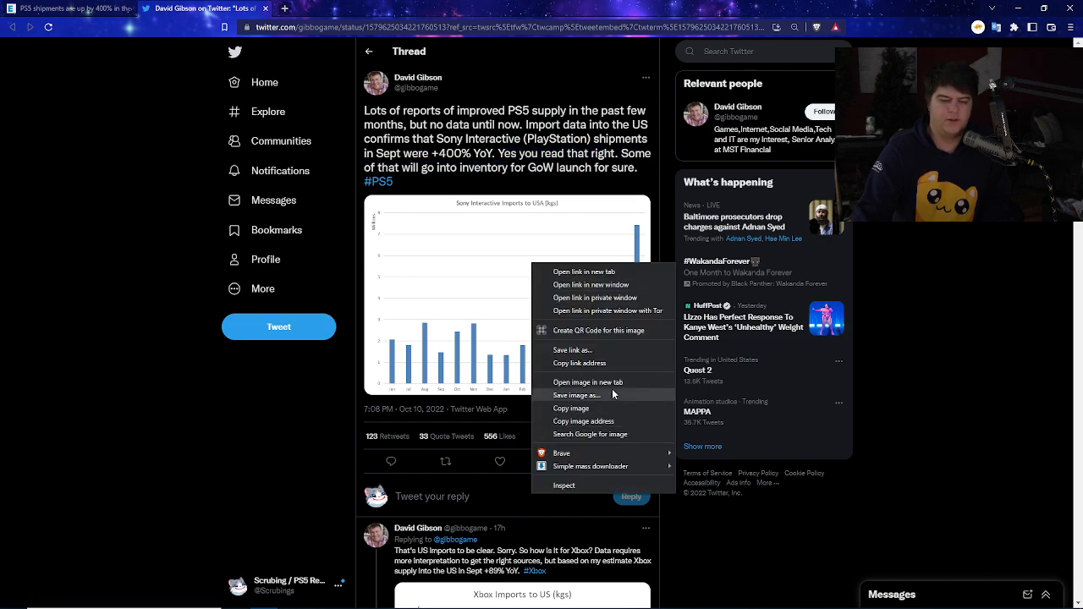
Open the Sony Interactive imports chart full-size in a new tab
{"action": "left_click", "coordinate": [589, 382]}
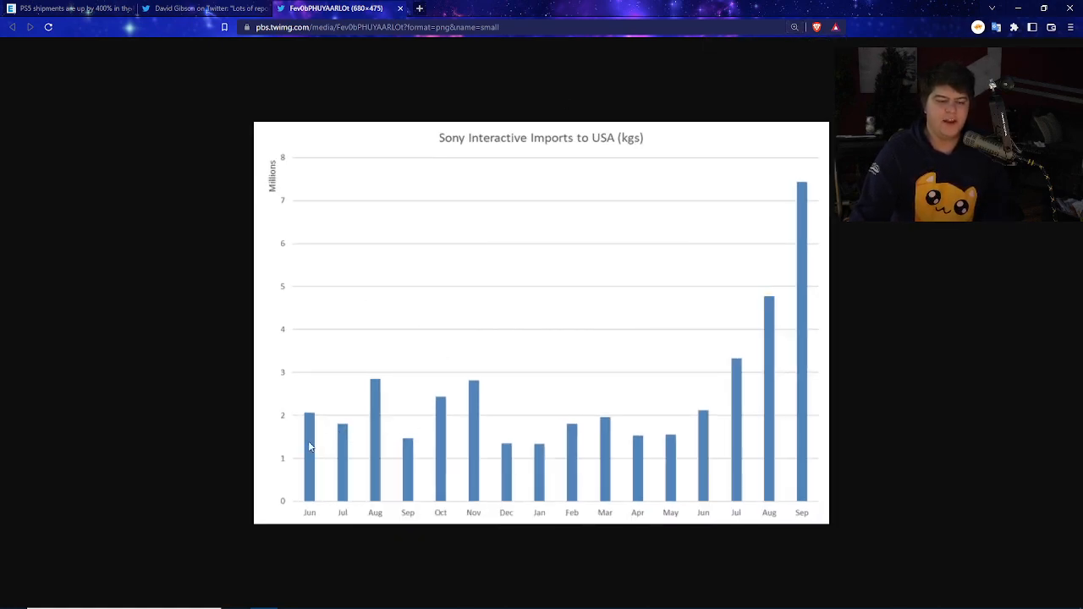
{"action": "mouse_move", "coordinate": [305, 492]}
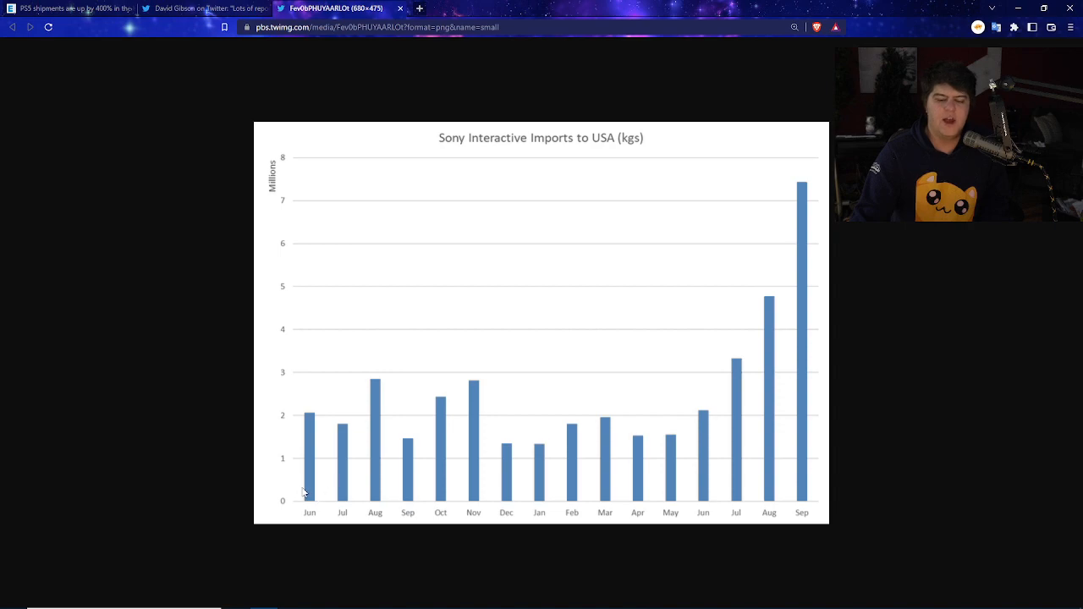
{"action": "mouse_move", "coordinate": [309, 490]}
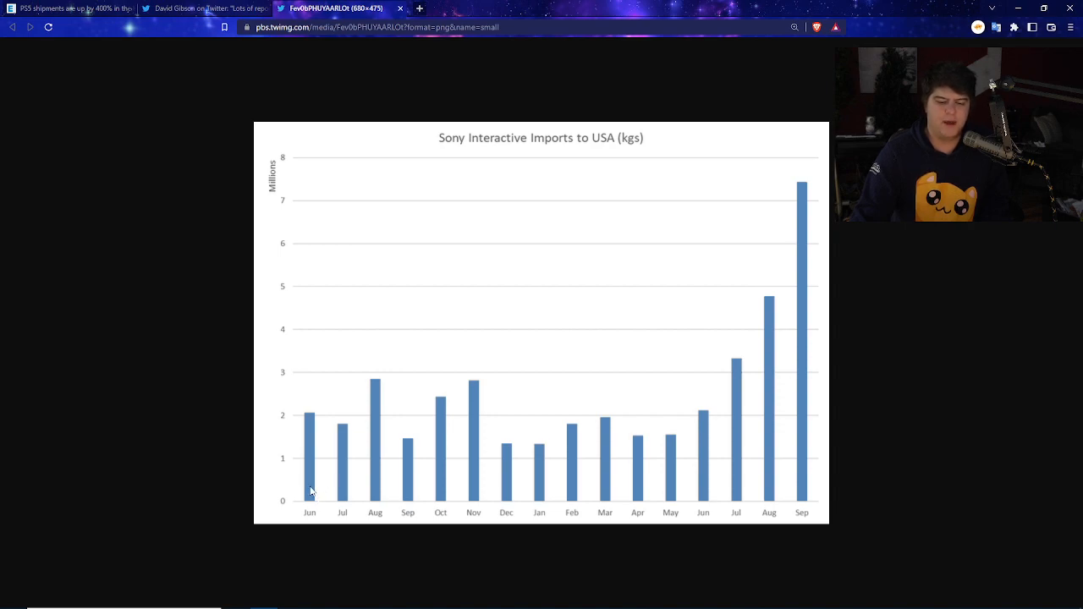
{"action": "mouse_move", "coordinate": [284, 470]}
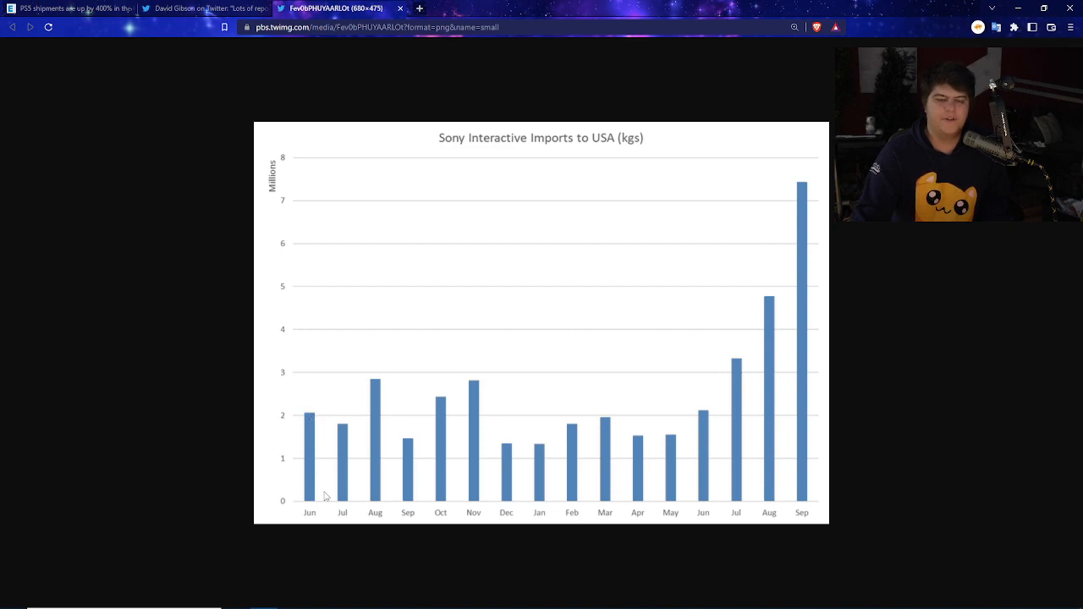
{"action": "mouse_move", "coordinate": [422, 490]}
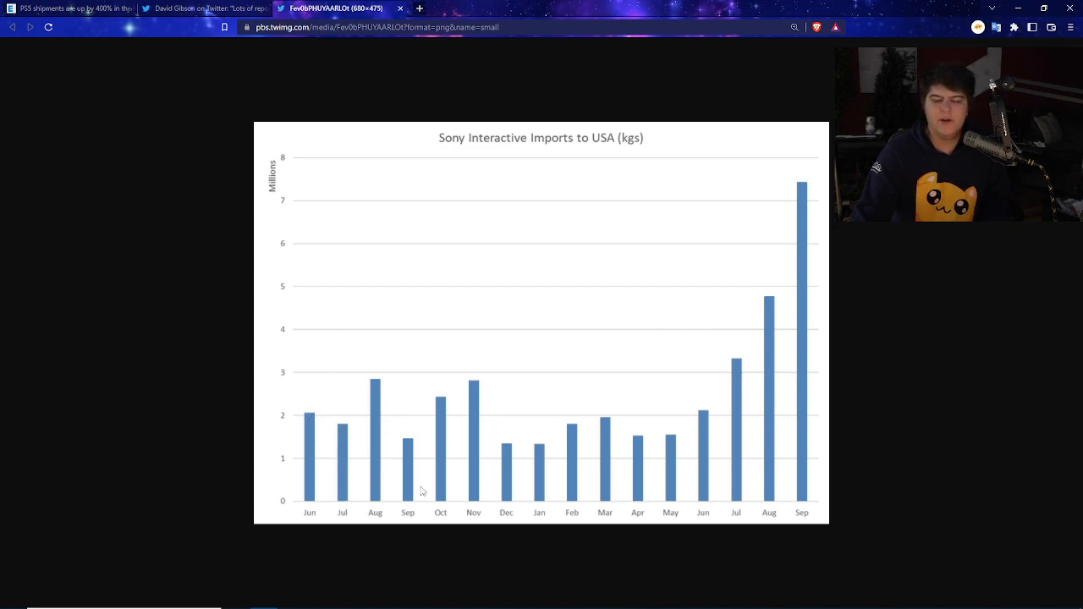
{"action": "mouse_move", "coordinate": [497, 491]}
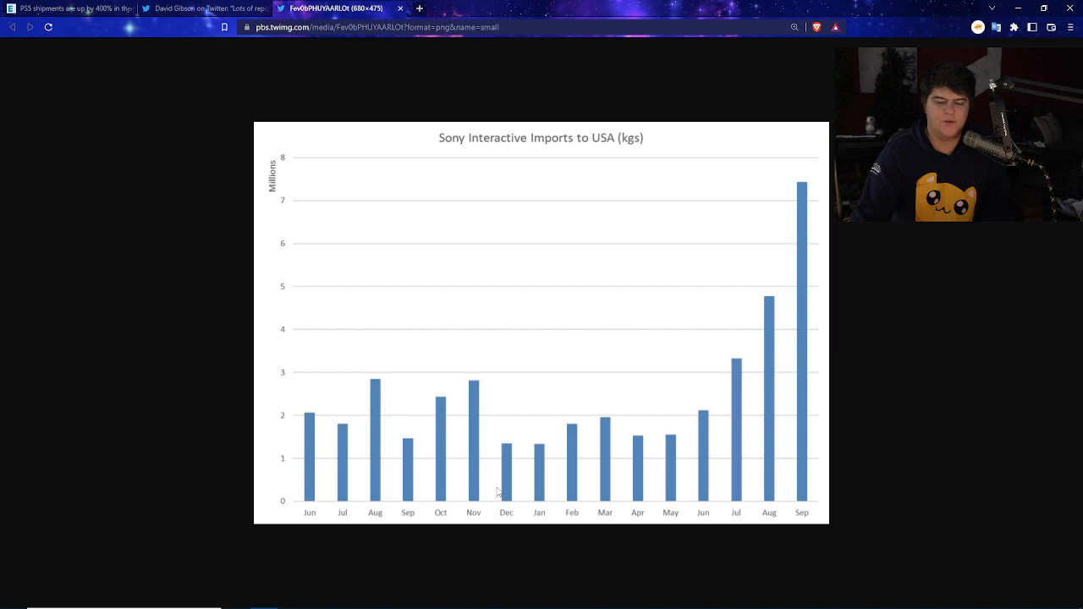
{"action": "mouse_move", "coordinate": [518, 494]}
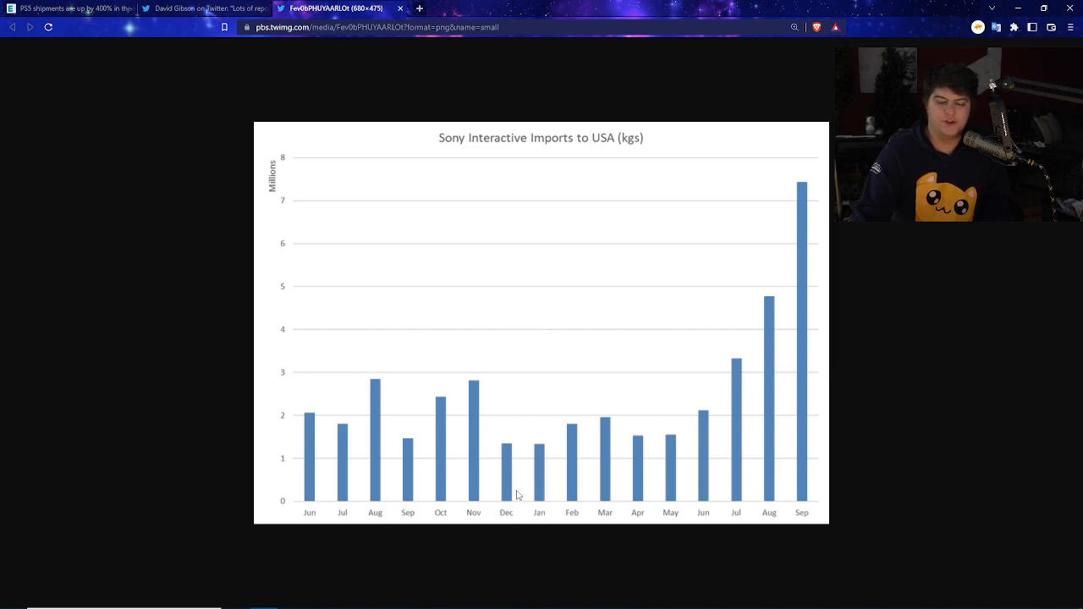
{"action": "mouse_move", "coordinate": [473, 455]}
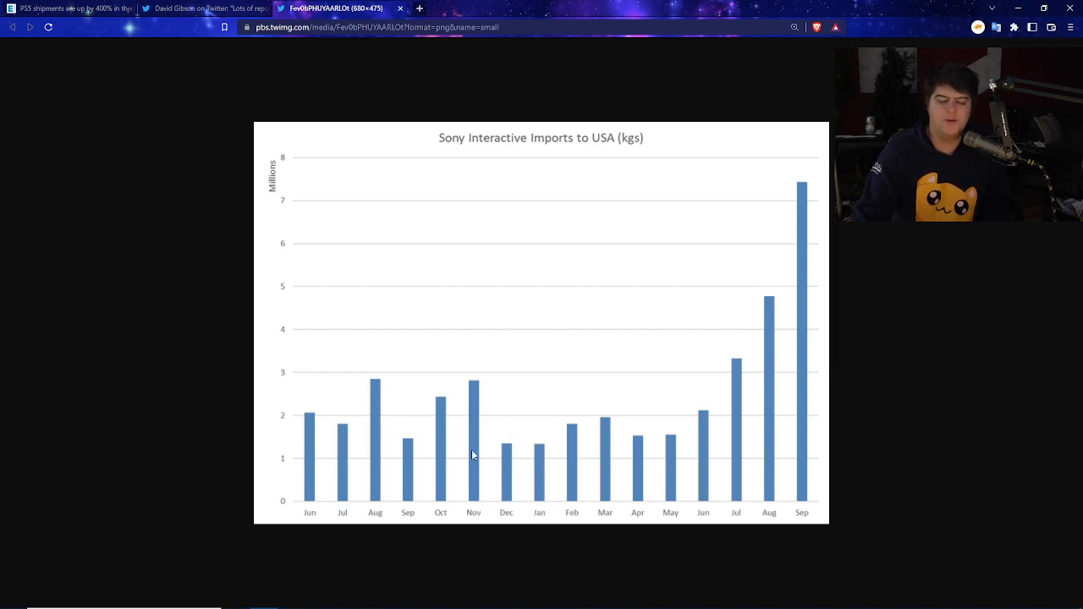
{"action": "mouse_move", "coordinate": [477, 447]}
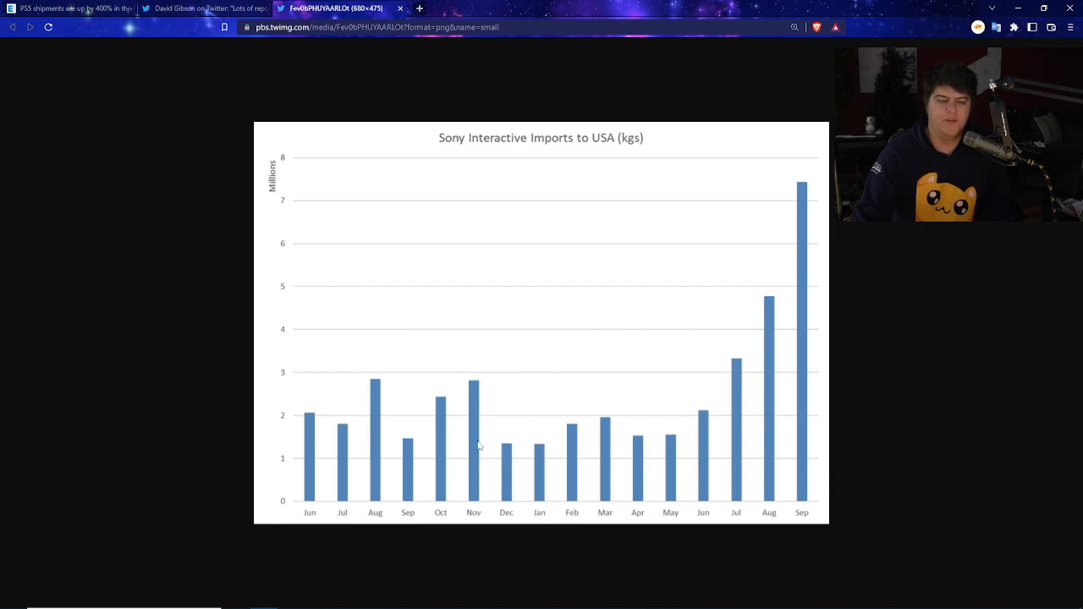
{"action": "mouse_move", "coordinate": [508, 420]}
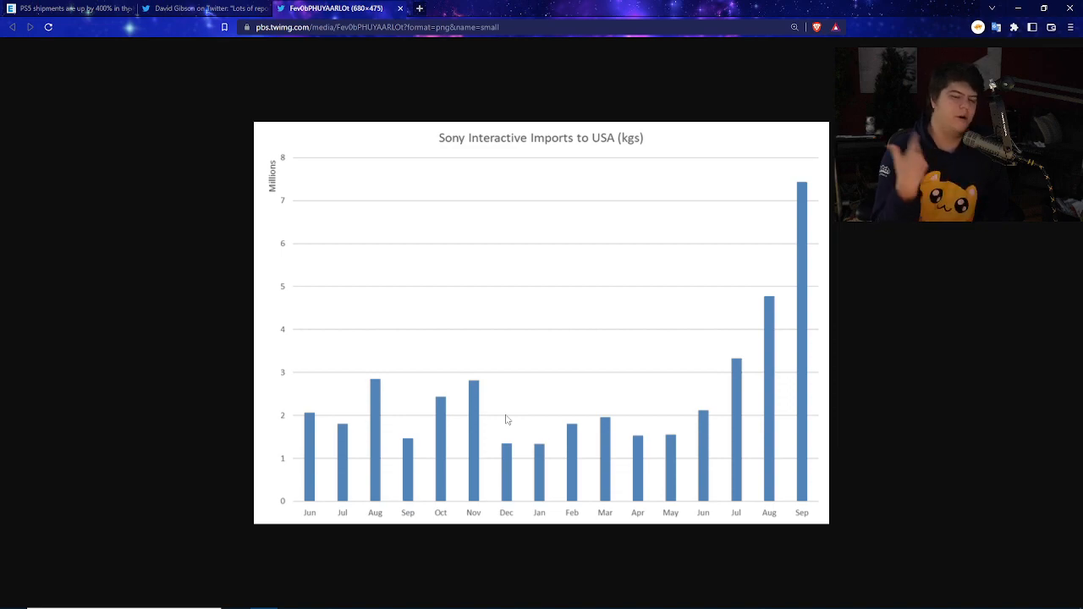
{"action": "mouse_move", "coordinate": [741, 454]}
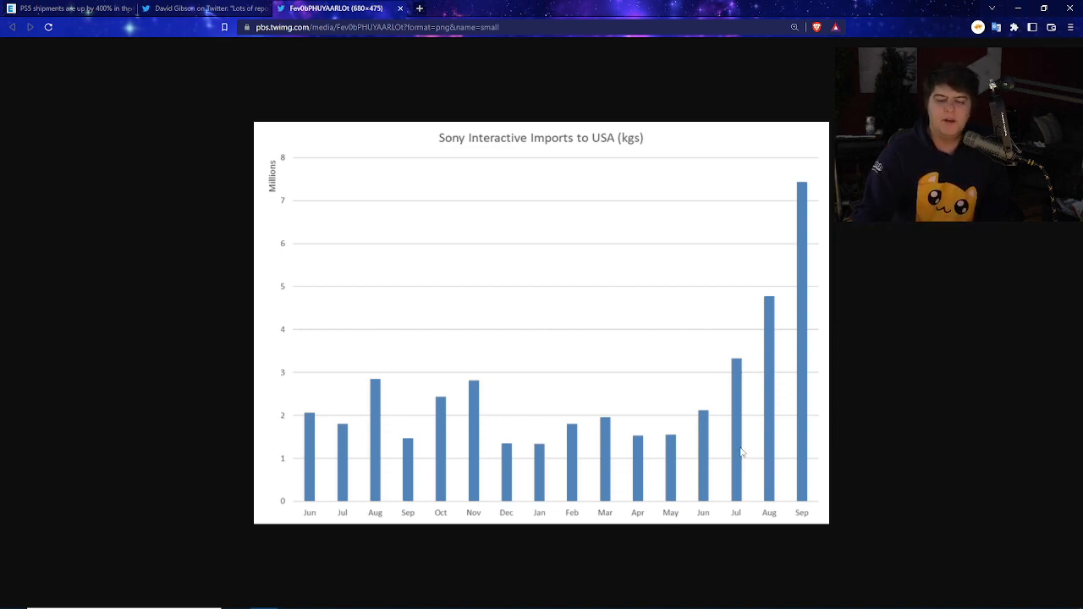
{"action": "mouse_move", "coordinate": [724, 457]}
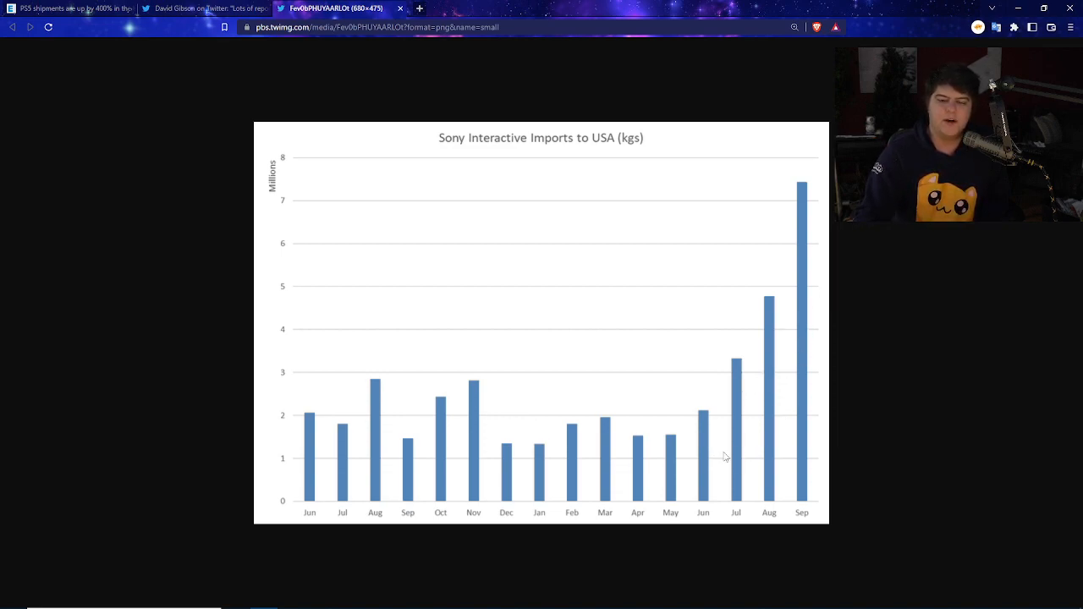
{"action": "mouse_move", "coordinate": [768, 193]}
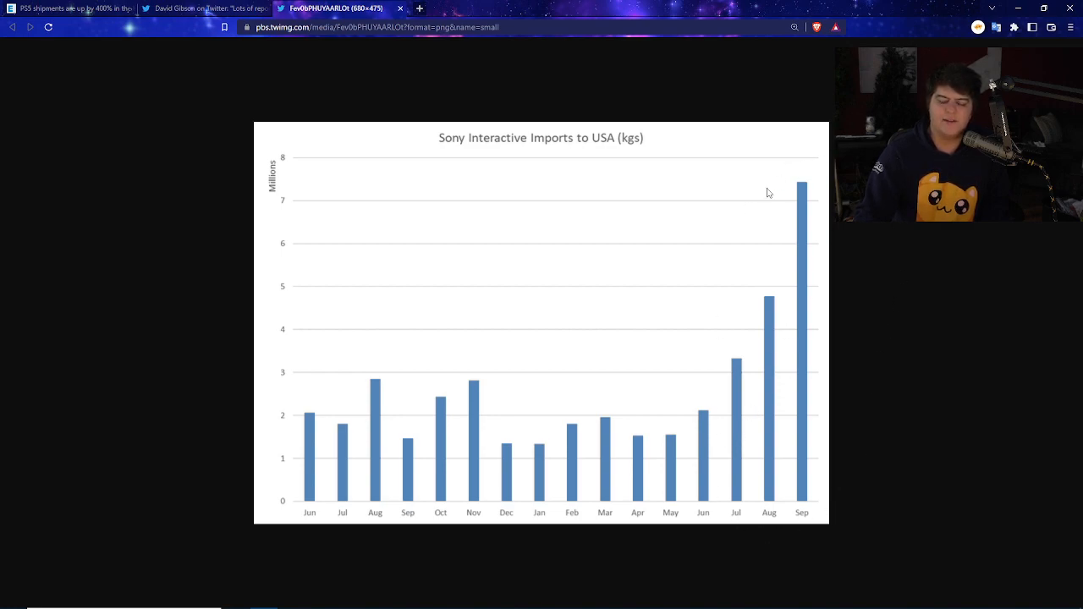
{"action": "mouse_move", "coordinate": [750, 387]}
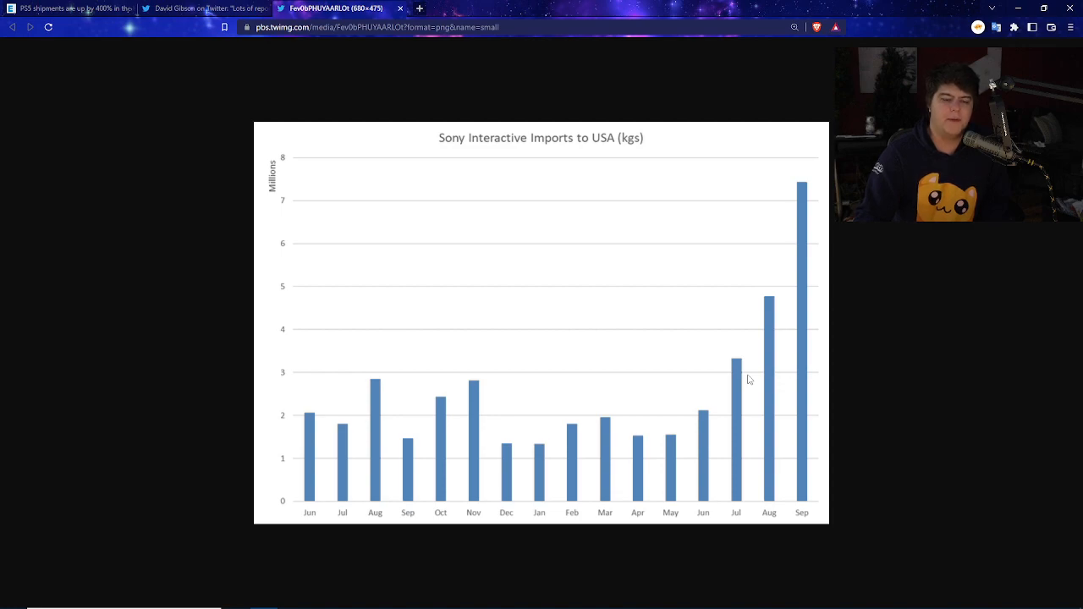
{"action": "mouse_move", "coordinate": [237, 386]}
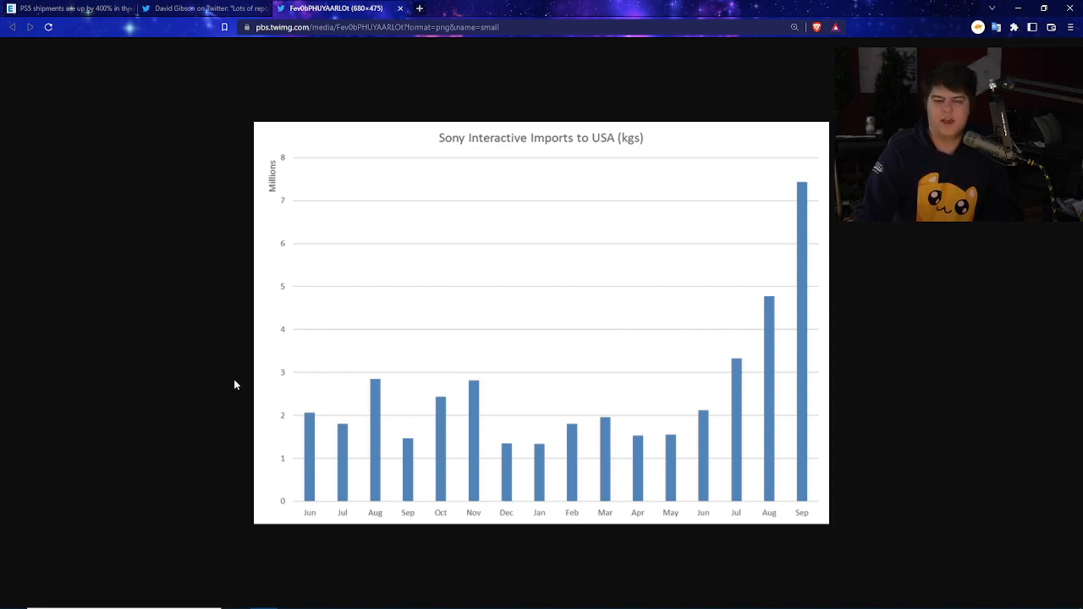
{"action": "mouse_move", "coordinate": [739, 369]}
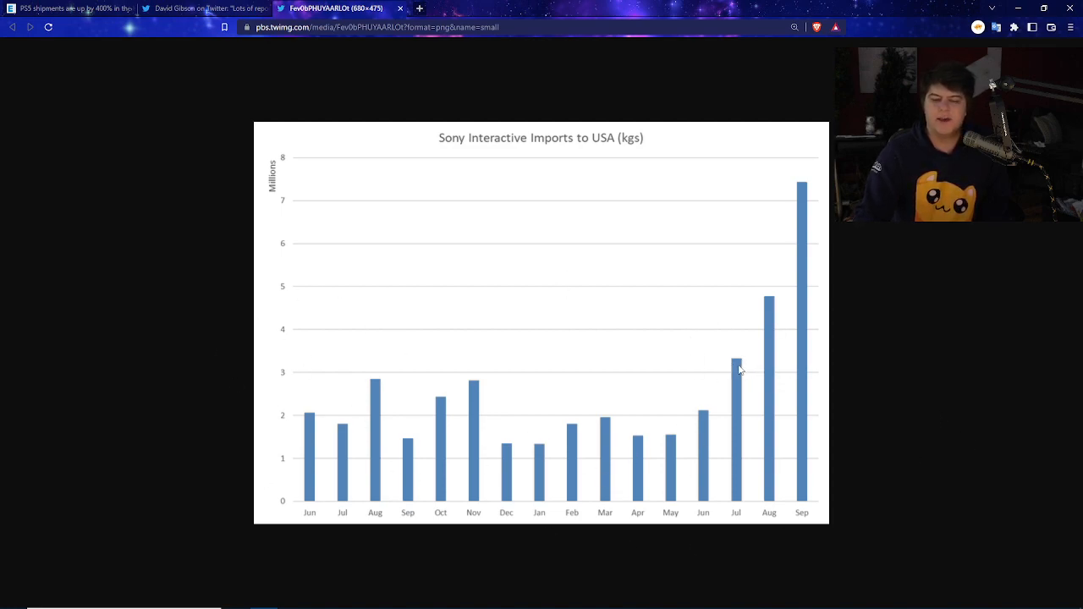
{"action": "mouse_move", "coordinate": [736, 367]}
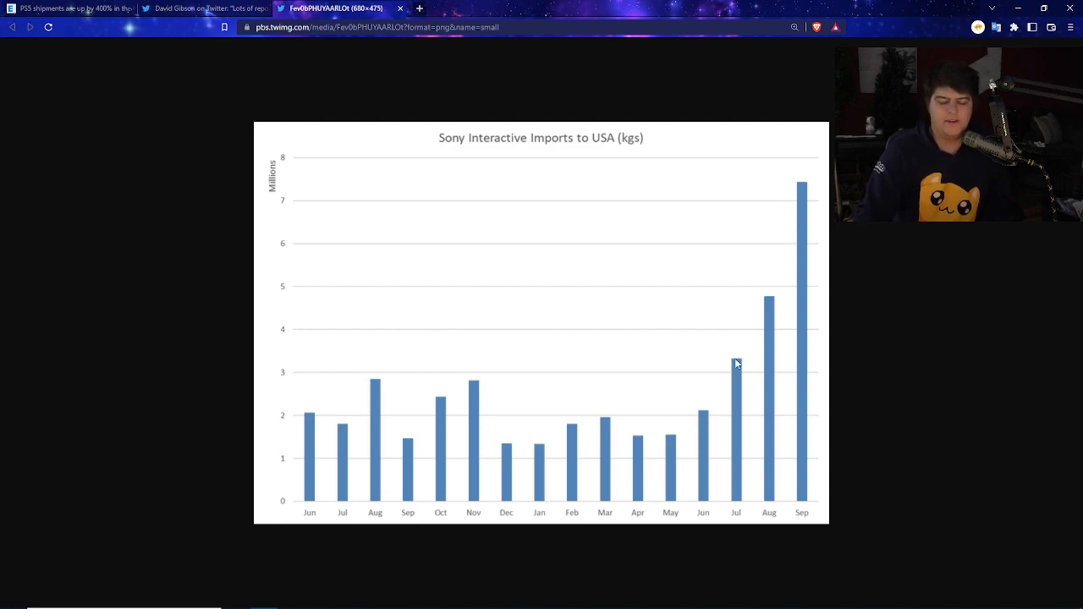
{"action": "mouse_move", "coordinate": [340, 355]}
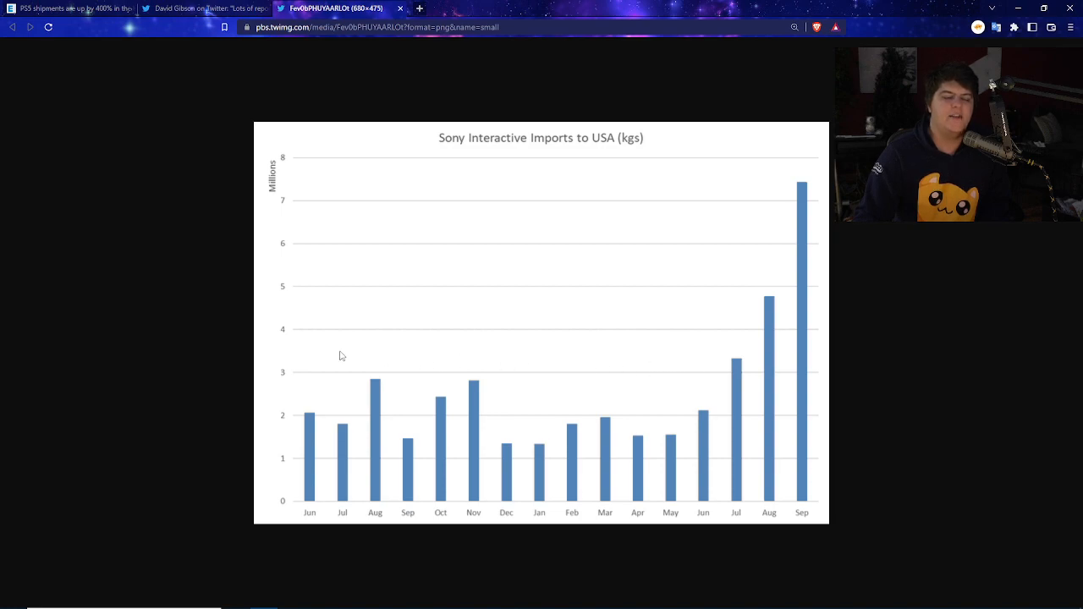
{"action": "mouse_move", "coordinate": [768, 532]}
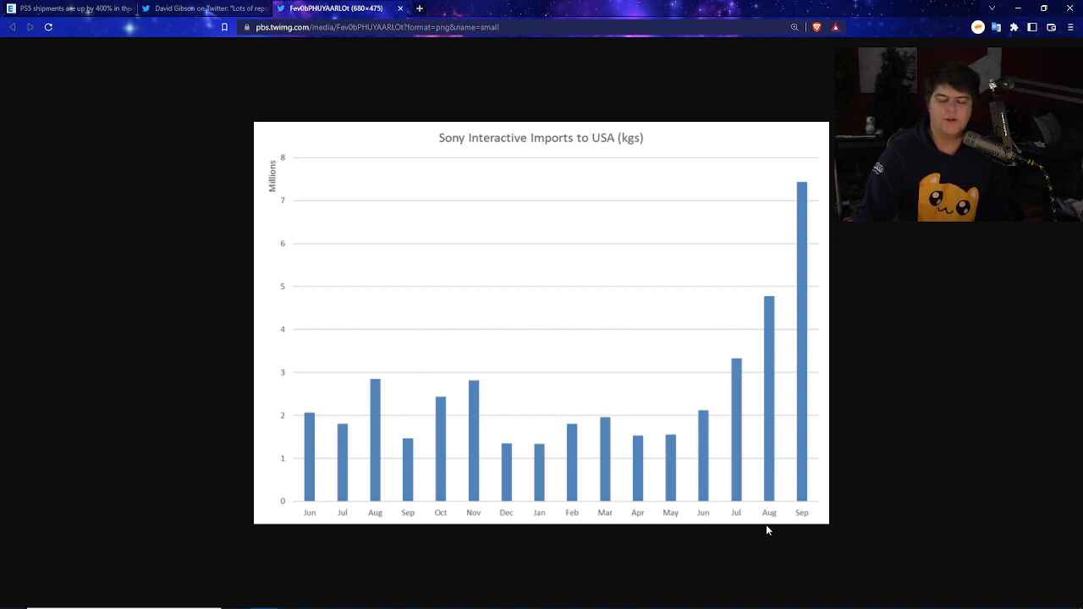
{"action": "mouse_move", "coordinate": [769, 301]}
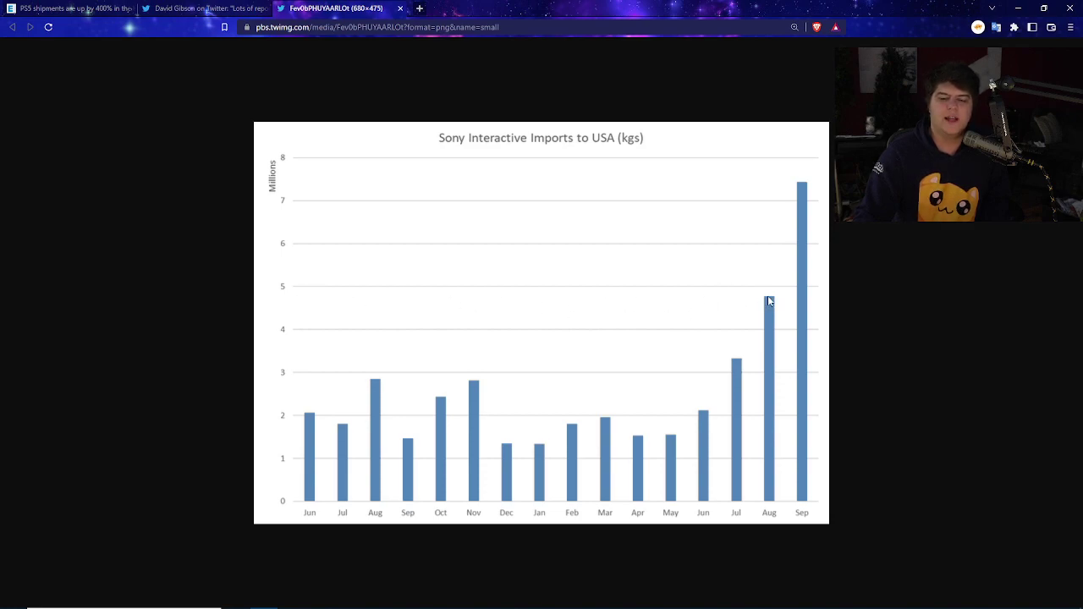
{"action": "mouse_move", "coordinate": [754, 311]}
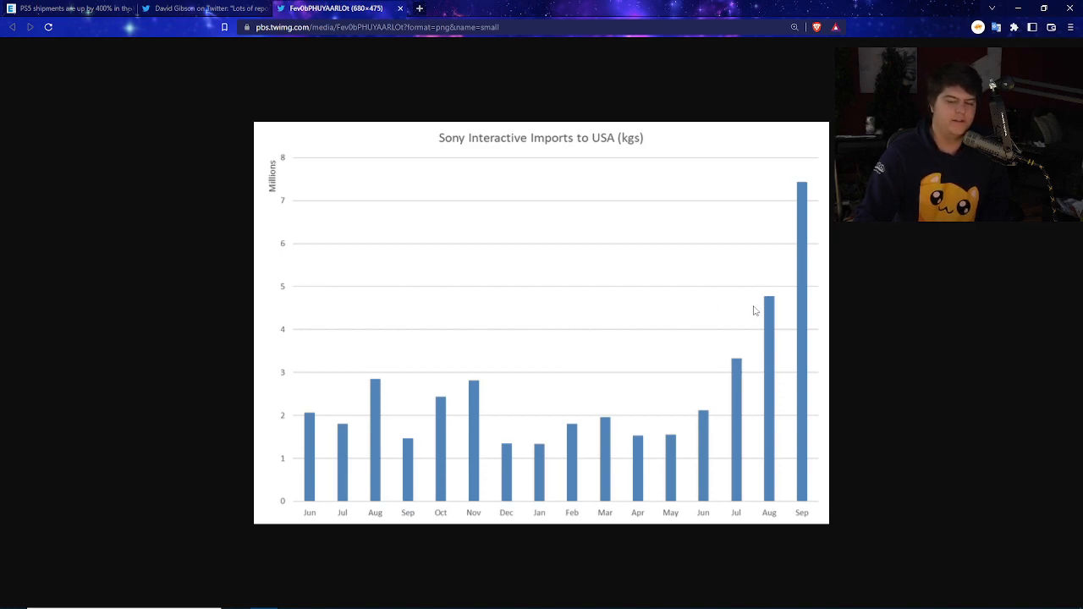
{"action": "mouse_move", "coordinate": [707, 311]}
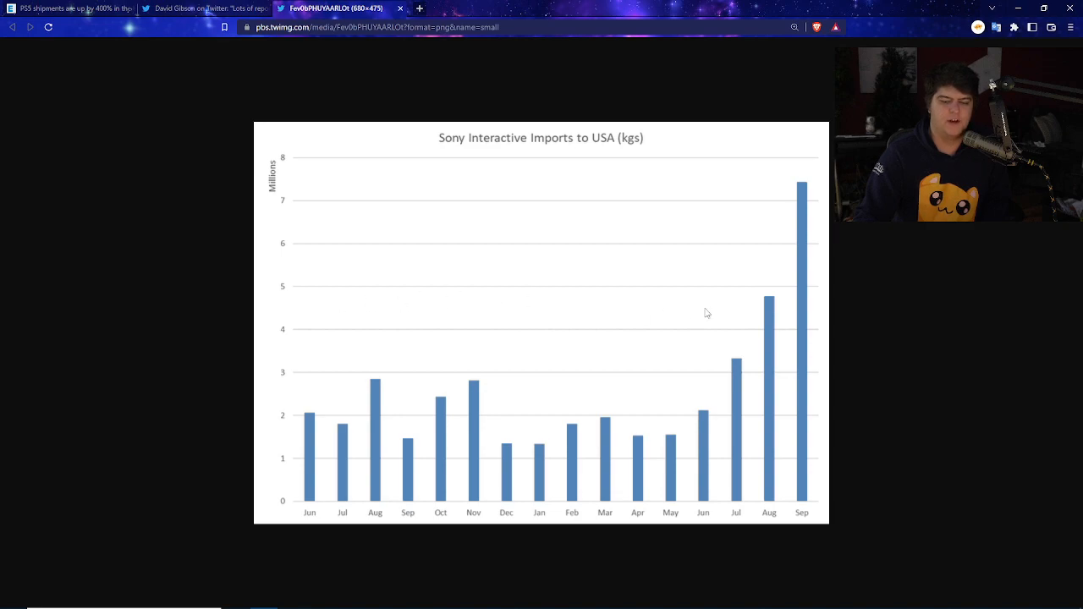
{"action": "mouse_move", "coordinate": [806, 189]}
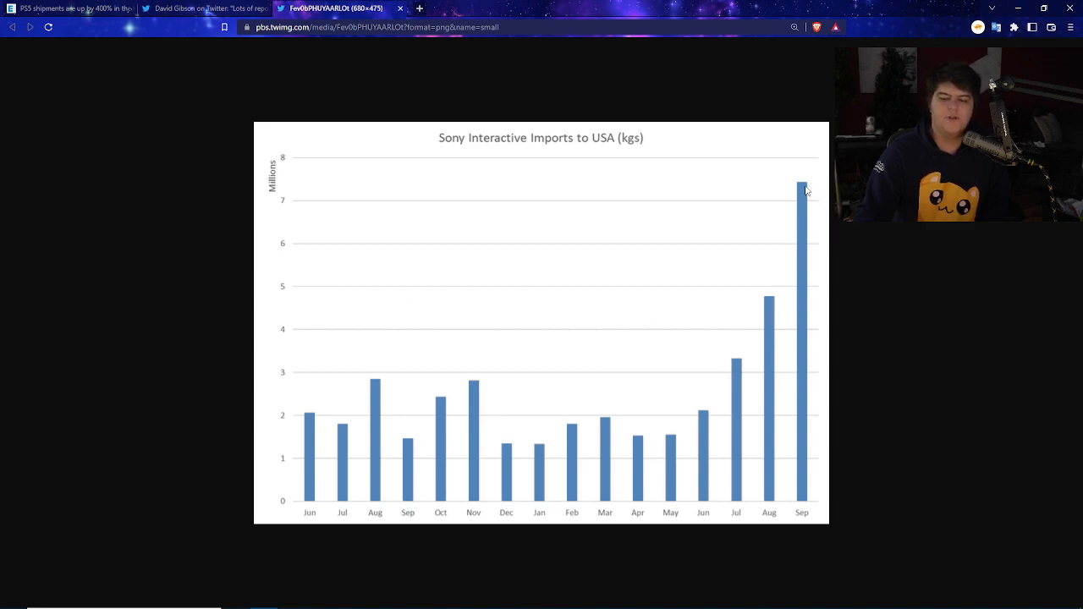
{"action": "mouse_move", "coordinate": [286, 210]}
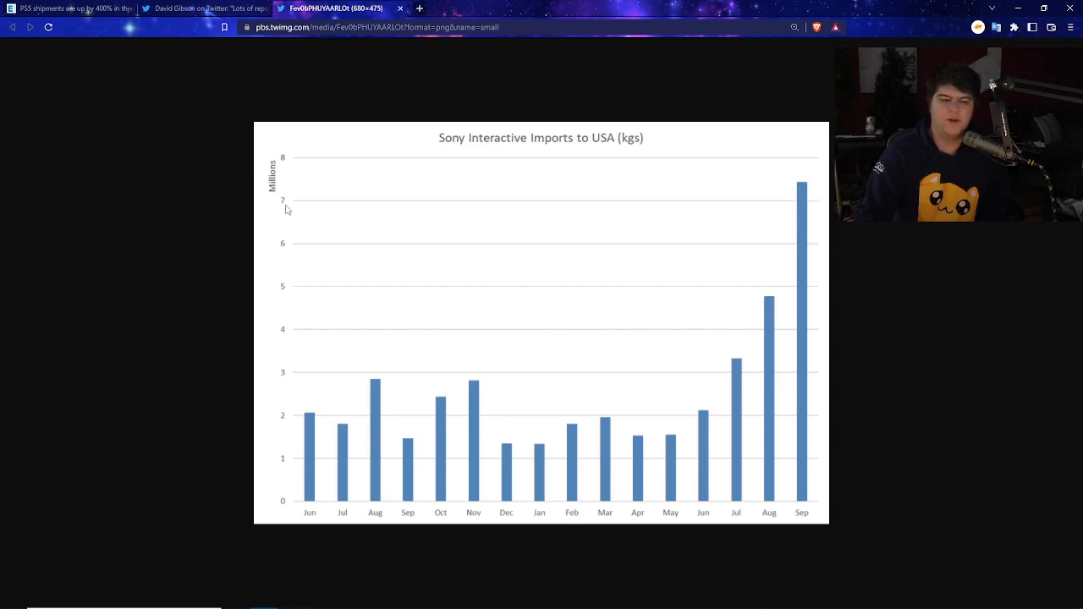
{"action": "mouse_move", "coordinate": [555, 212]}
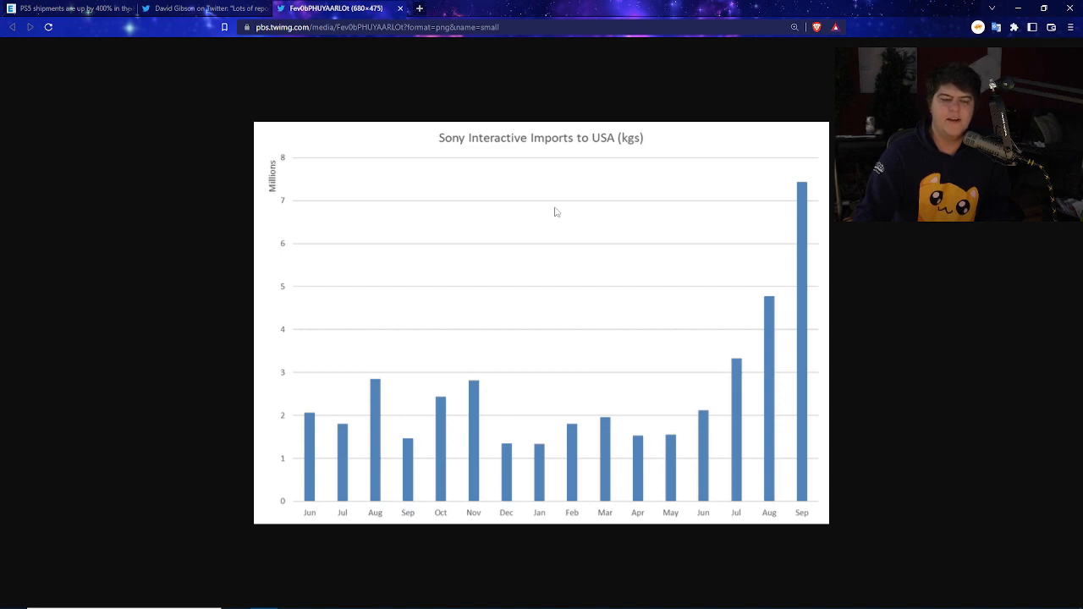
{"action": "mouse_move", "coordinate": [801, 193]}
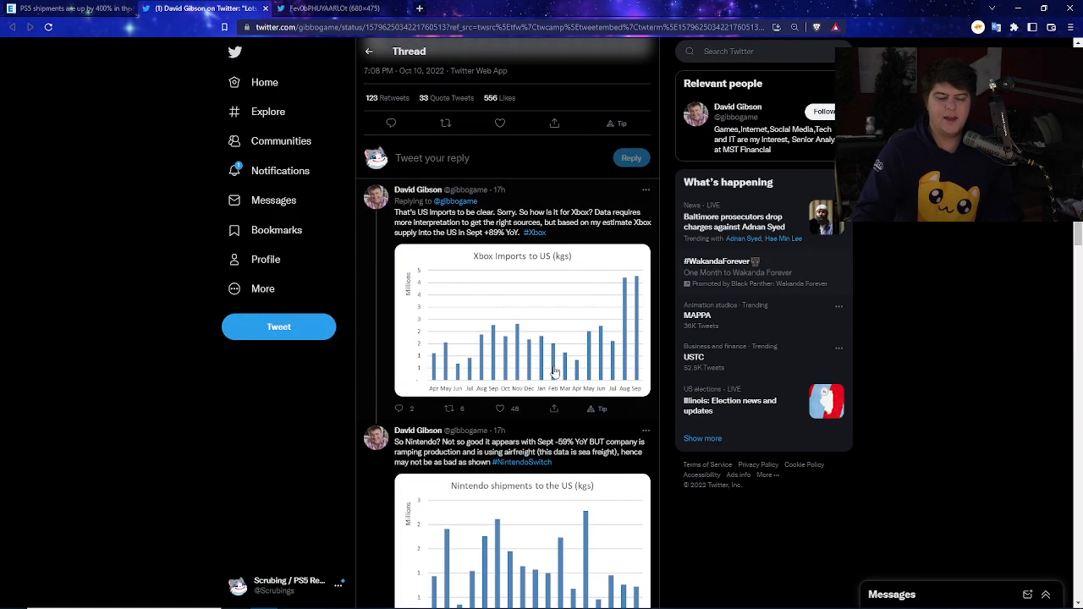
Open the Xbox Imports to US chart full-size in a new tab
{"action": "left_click", "coordinate": [521, 322]}
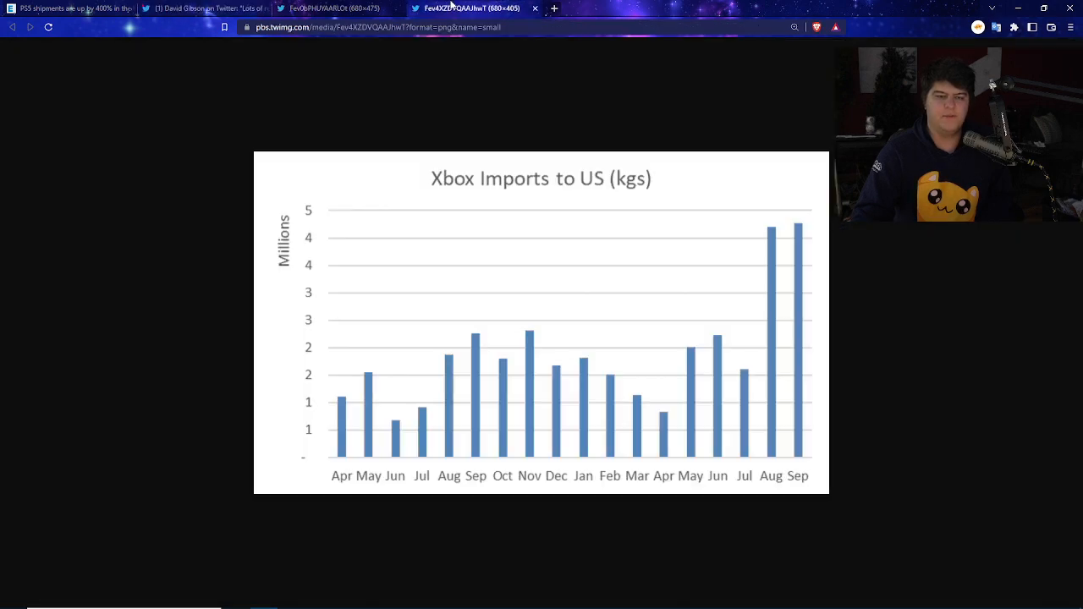
{"action": "mouse_move", "coordinate": [318, 337]}
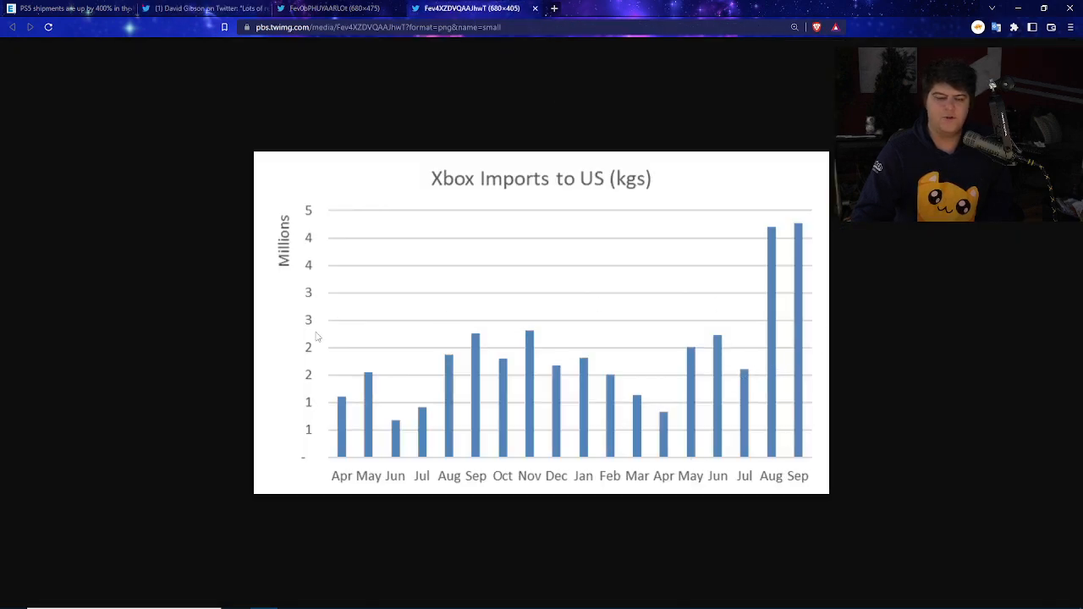
{"action": "mouse_move", "coordinate": [744, 376]}
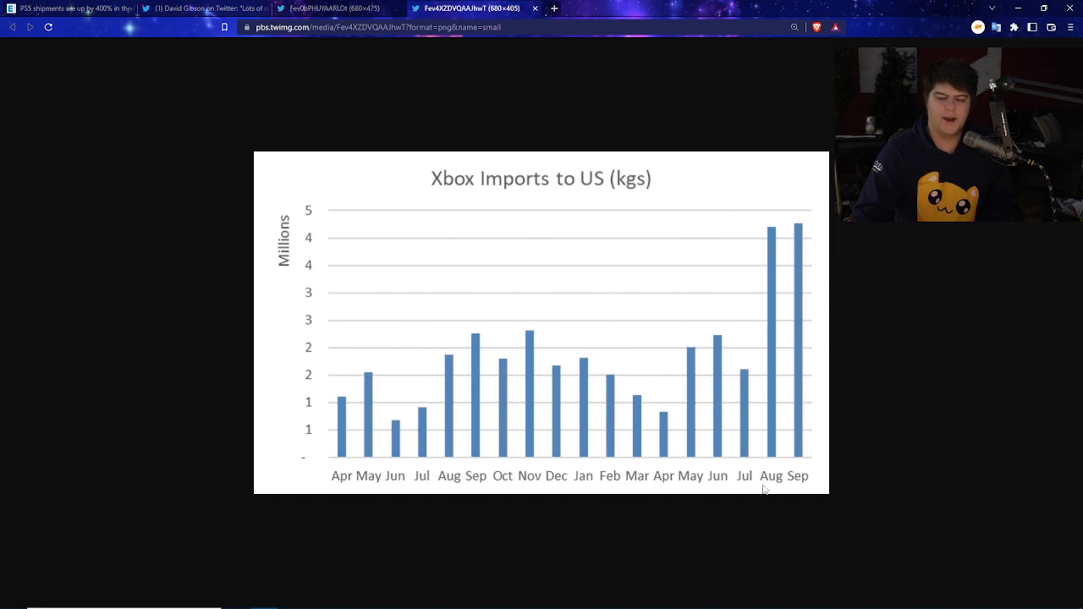
{"action": "mouse_move", "coordinate": [801, 240]}
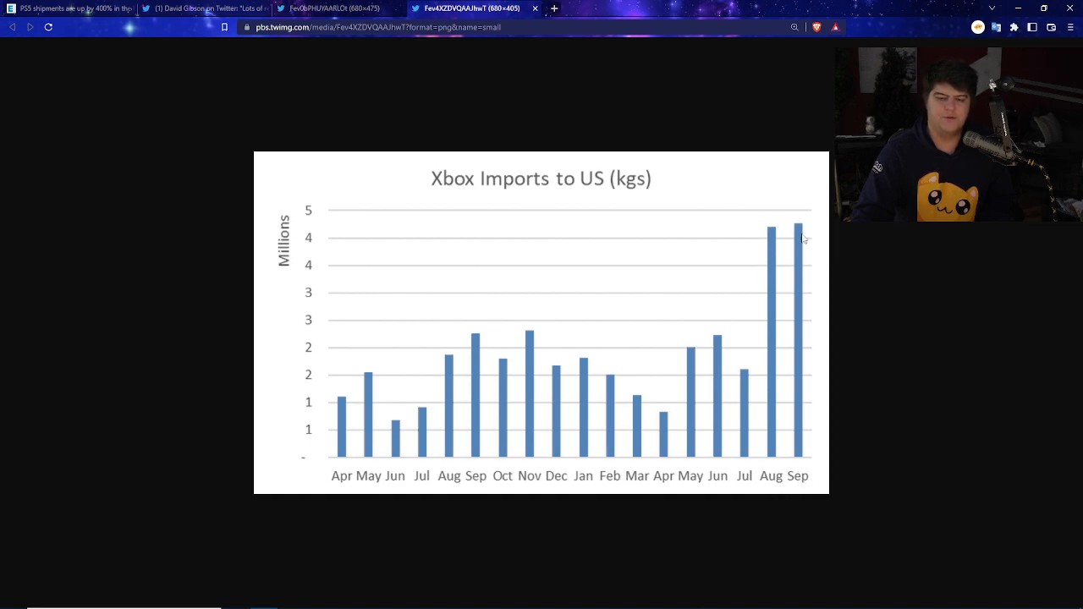
{"action": "mouse_move", "coordinate": [795, 269]}
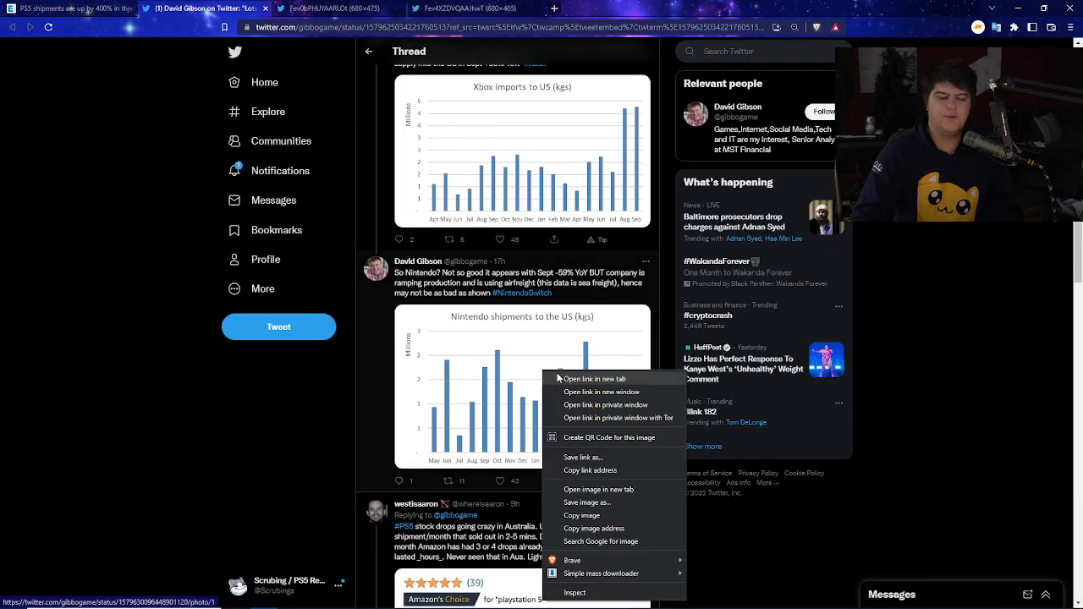
Open the Nintendo shipments to US chart full-size in a new tab
{"action": "left_click", "coordinate": [599, 489]}
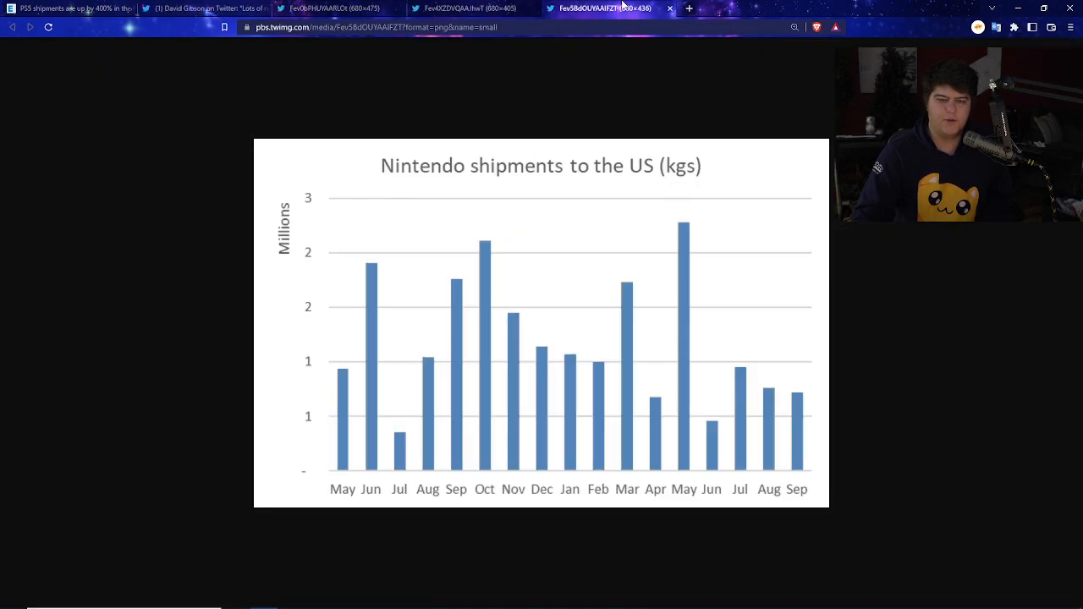
{"action": "mouse_move", "coordinate": [808, 414]}
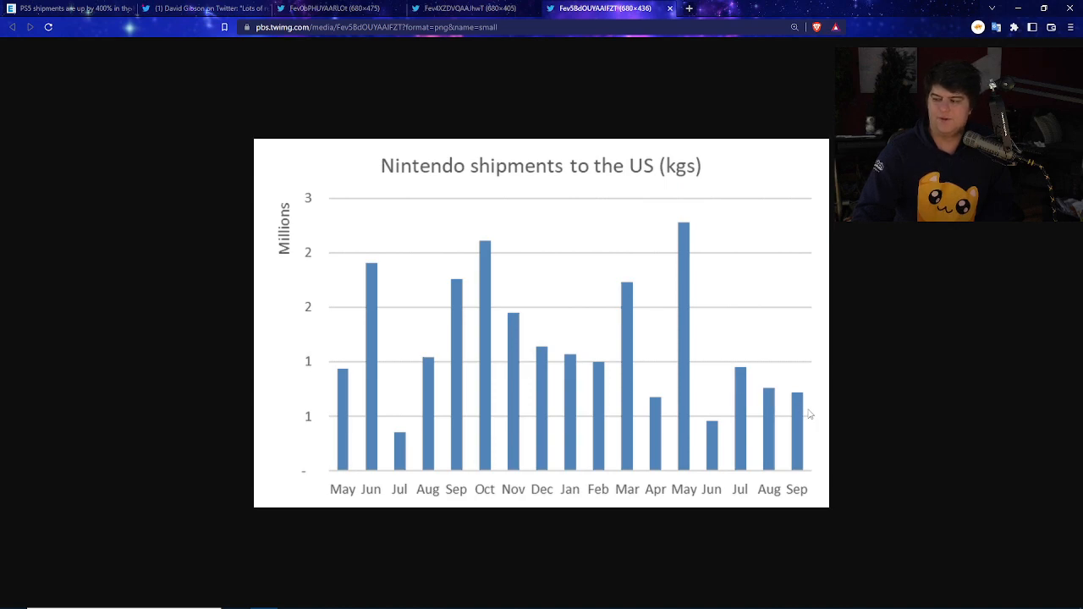
{"action": "mouse_move", "coordinate": [690, 274]}
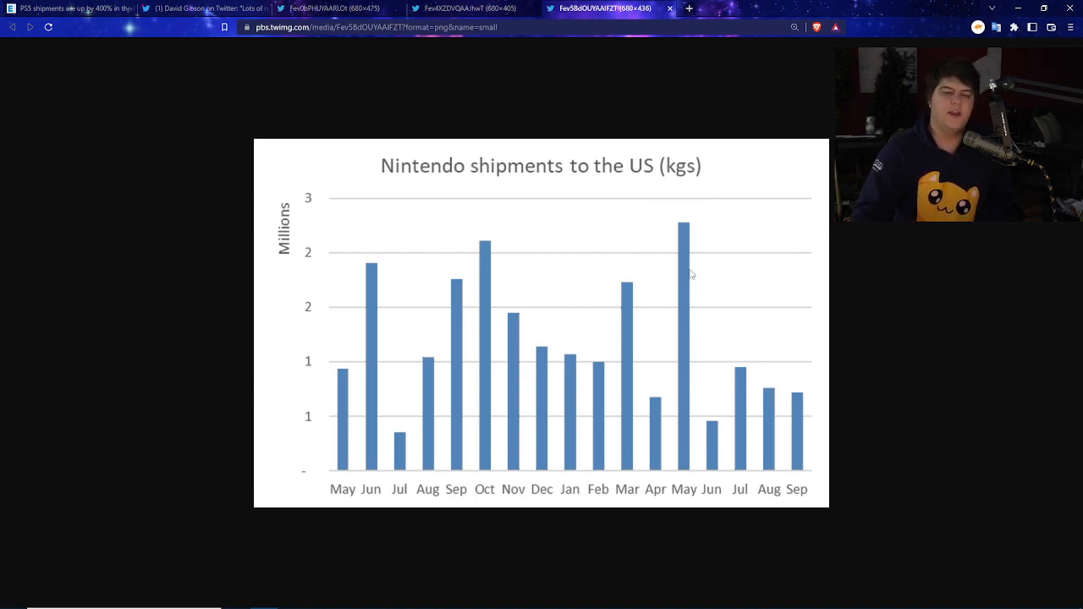